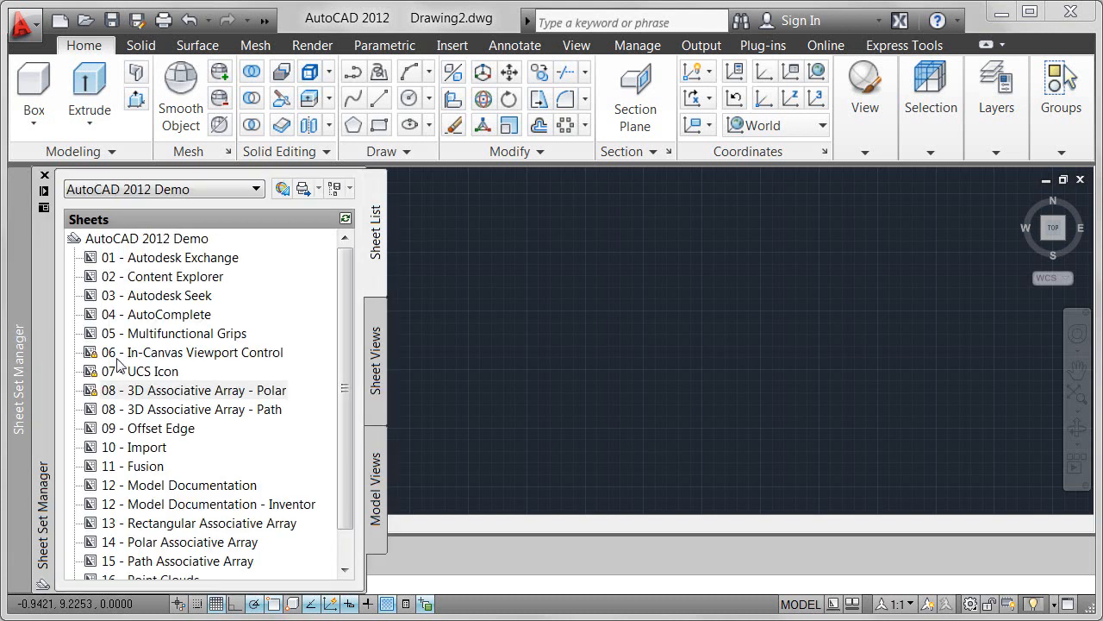
# Open the 3D Dolphin Theater sheet and switch the viewport to the saved Array view
pyautogui.doubleClick(203, 390)
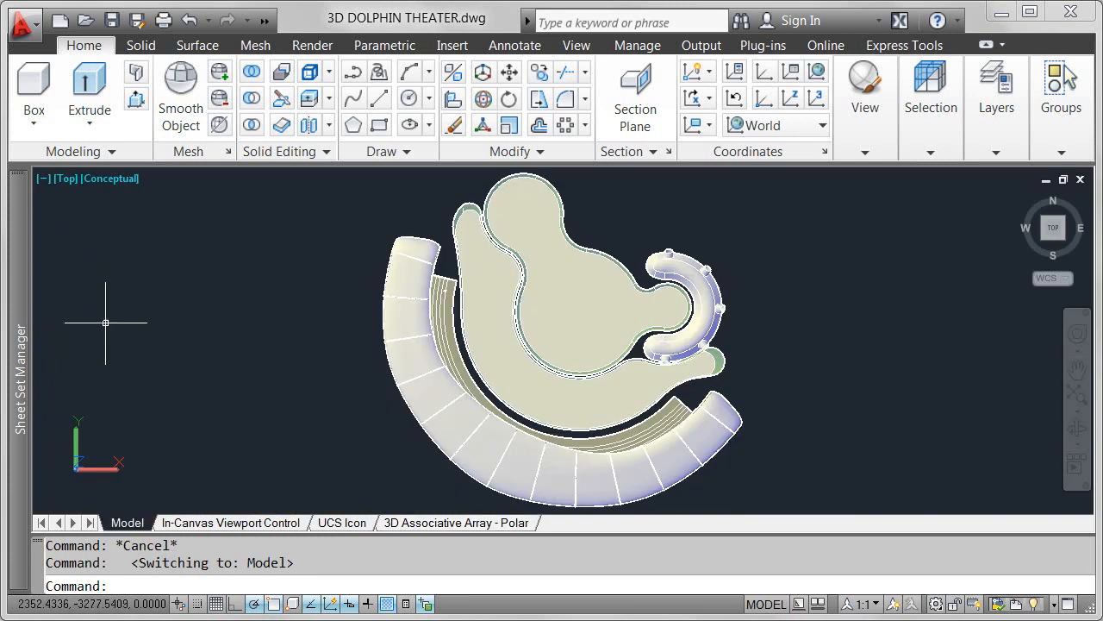
pyautogui.click(65, 178)
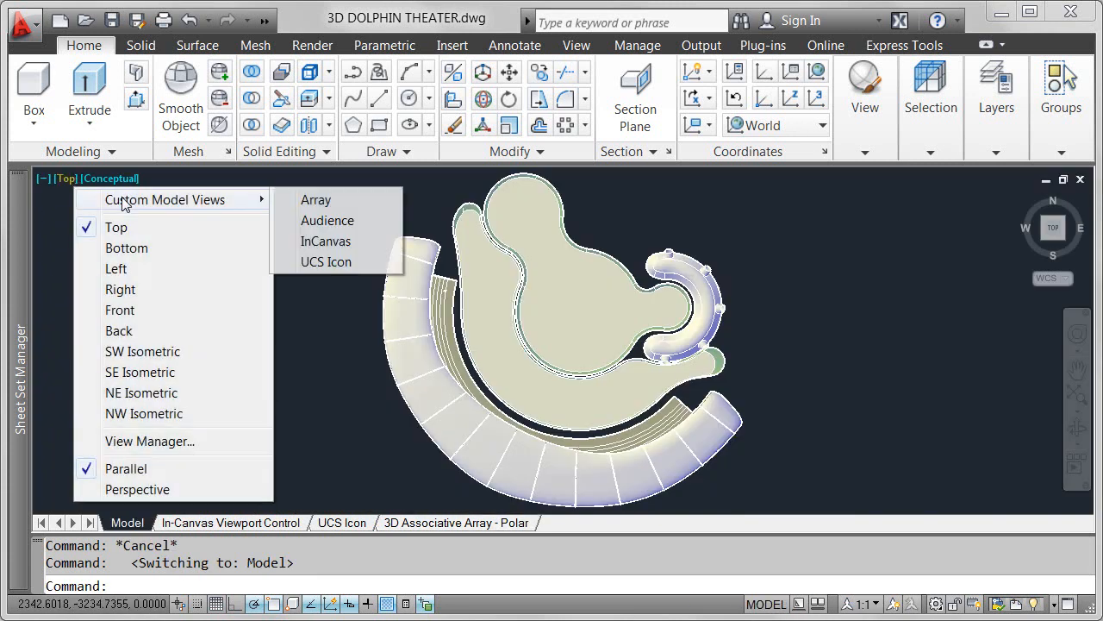
pyautogui.click(315, 200)
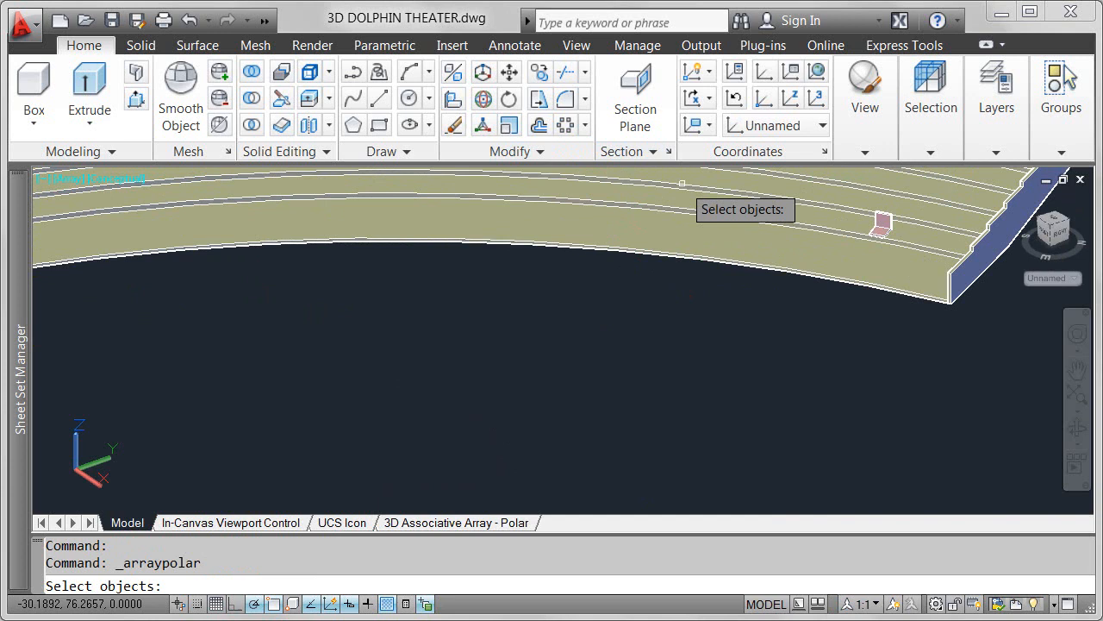
# Select the seat solid and centre the polar array on the platform's centre via Center osnap
pyautogui.click(879, 224)
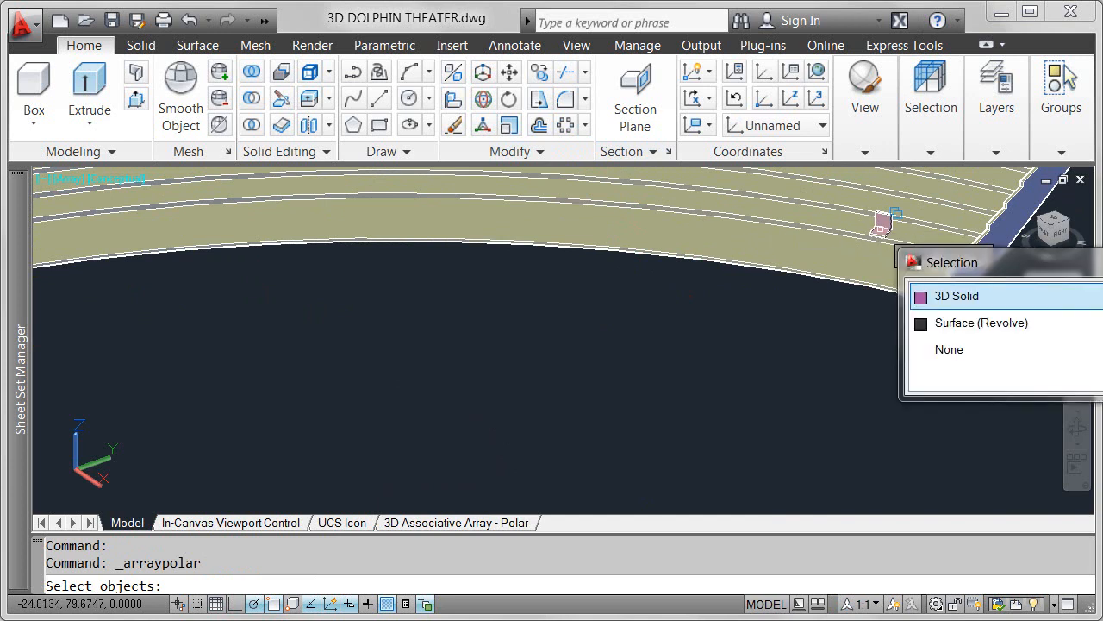
pyautogui.click(957, 297)
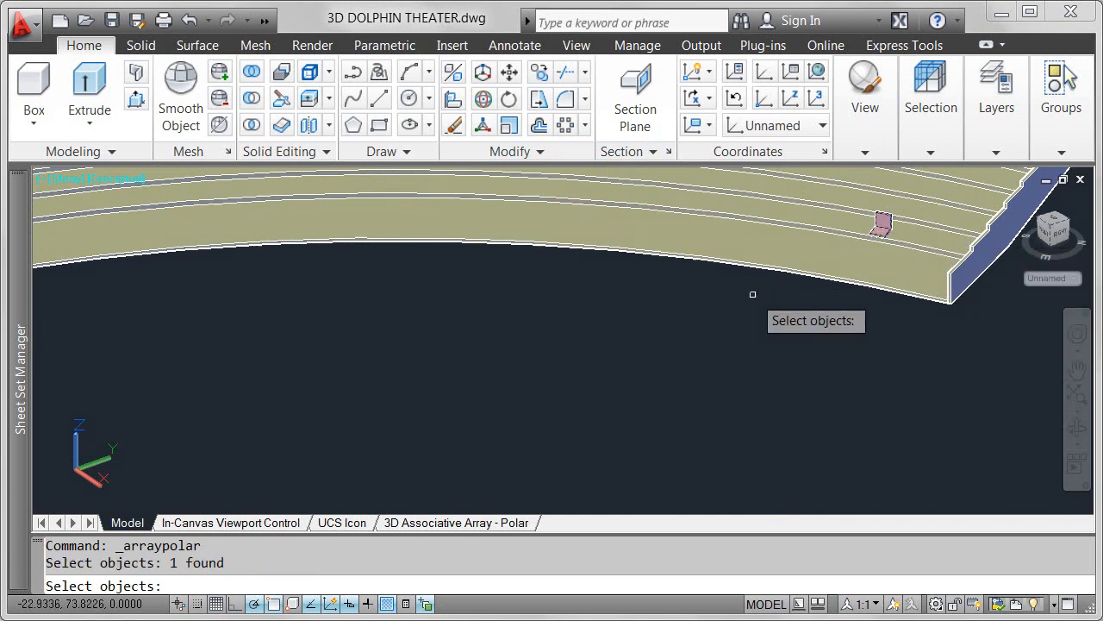
pyautogui.rightClick(752, 293)
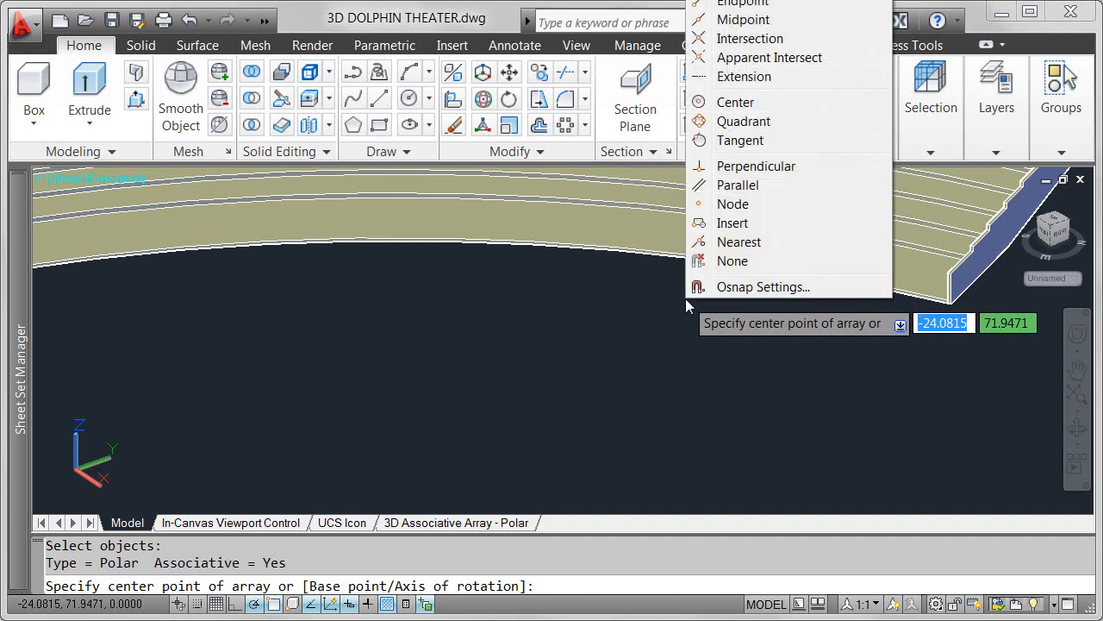
pyautogui.click(735, 101)
pyautogui.write('100')
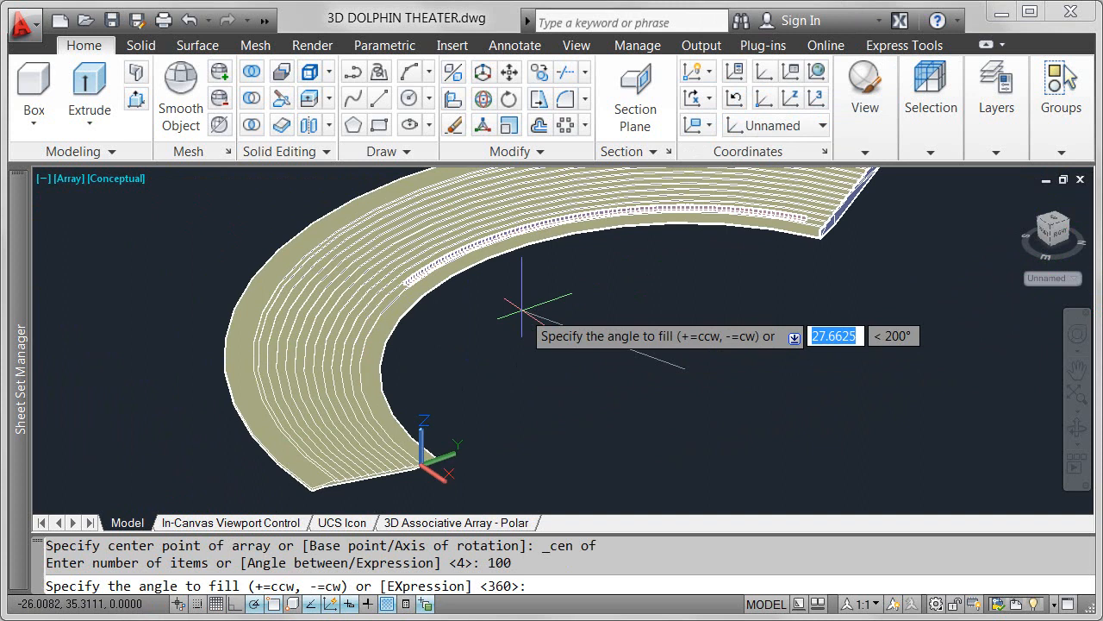
pyautogui.moveTo(434, 419)
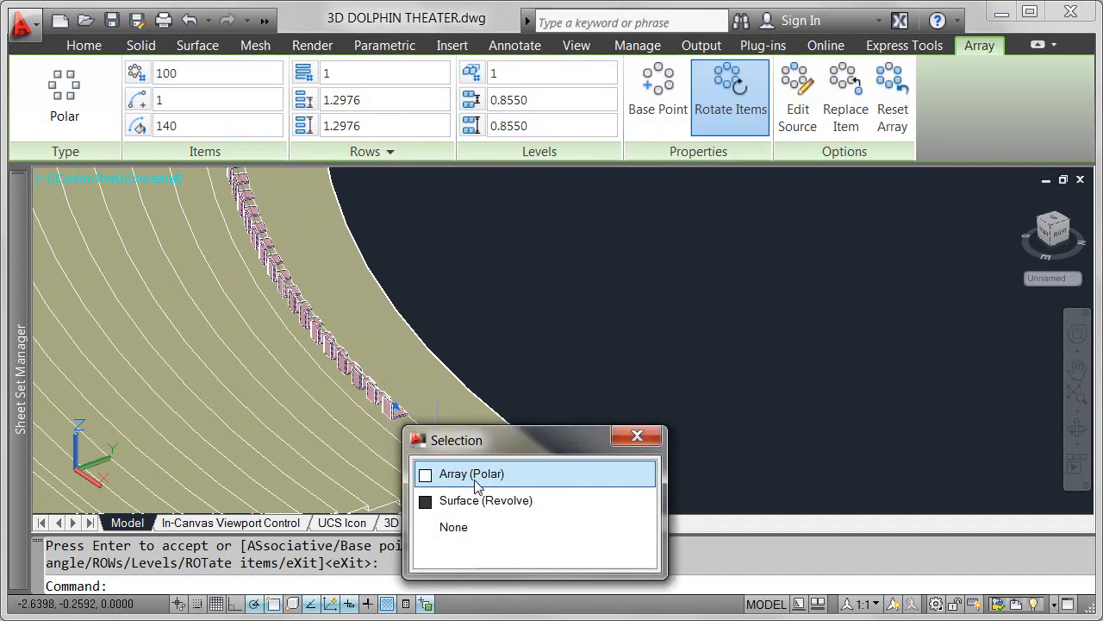
# Set the seat array to 91 items via its grip and begin editing the fill angle
pyautogui.click(471, 472)
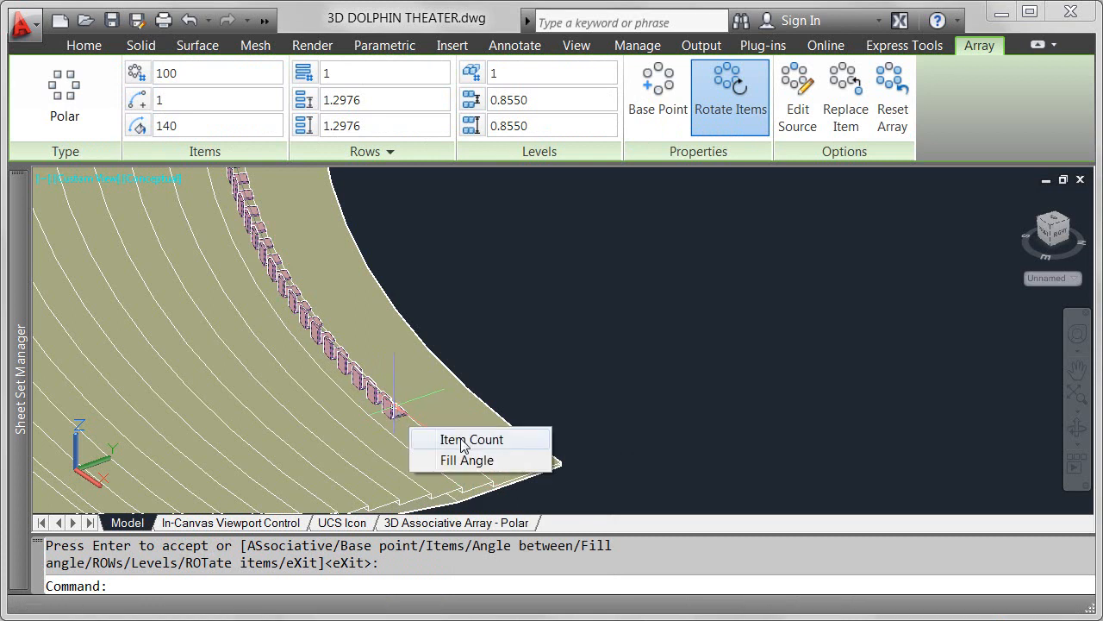
pyautogui.click(472, 440)
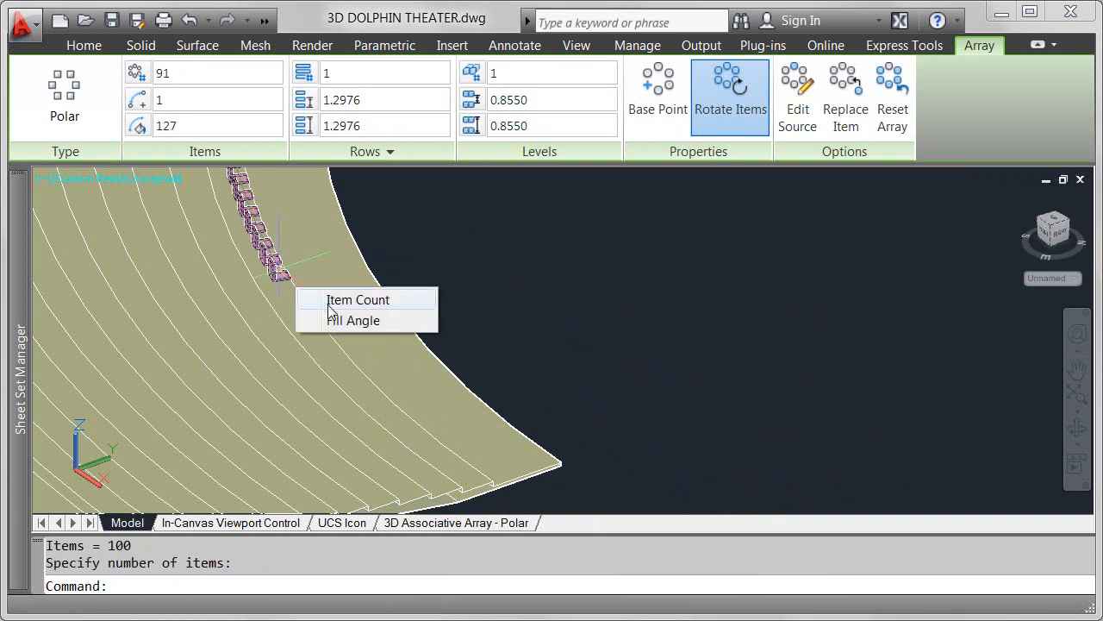
pyautogui.click(353, 319)
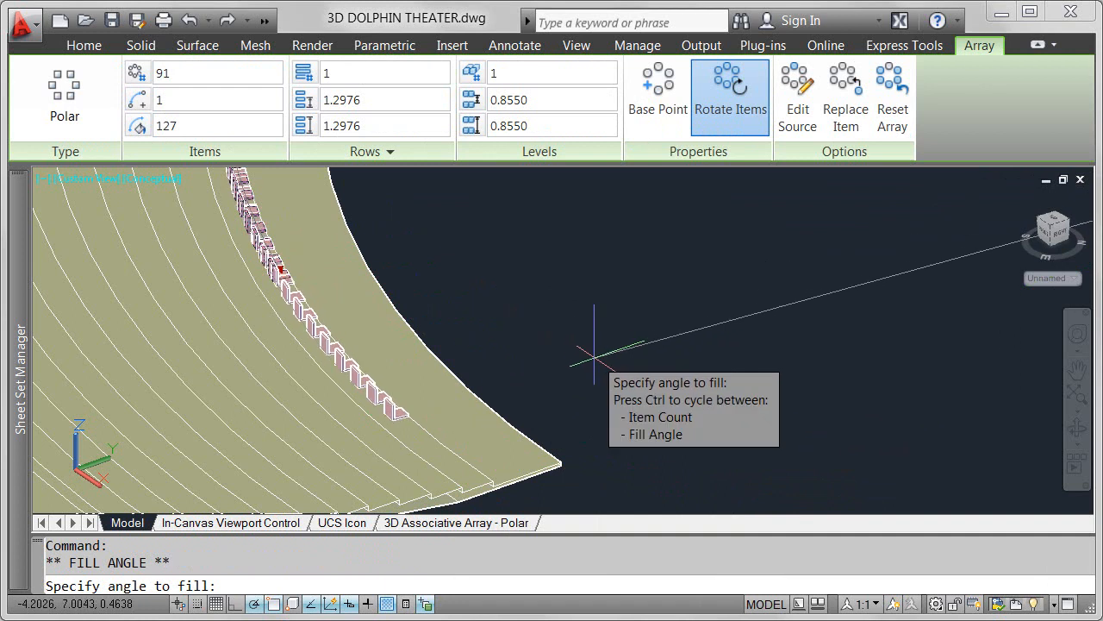
pyautogui.moveTo(431, 204)
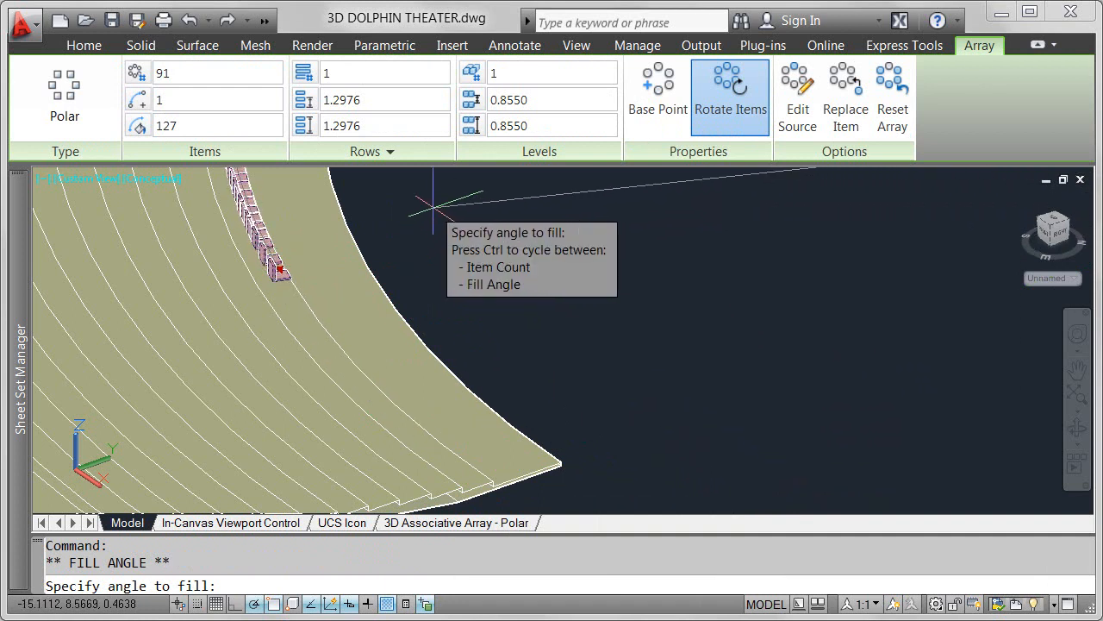
pyautogui.moveTo(593, 383)
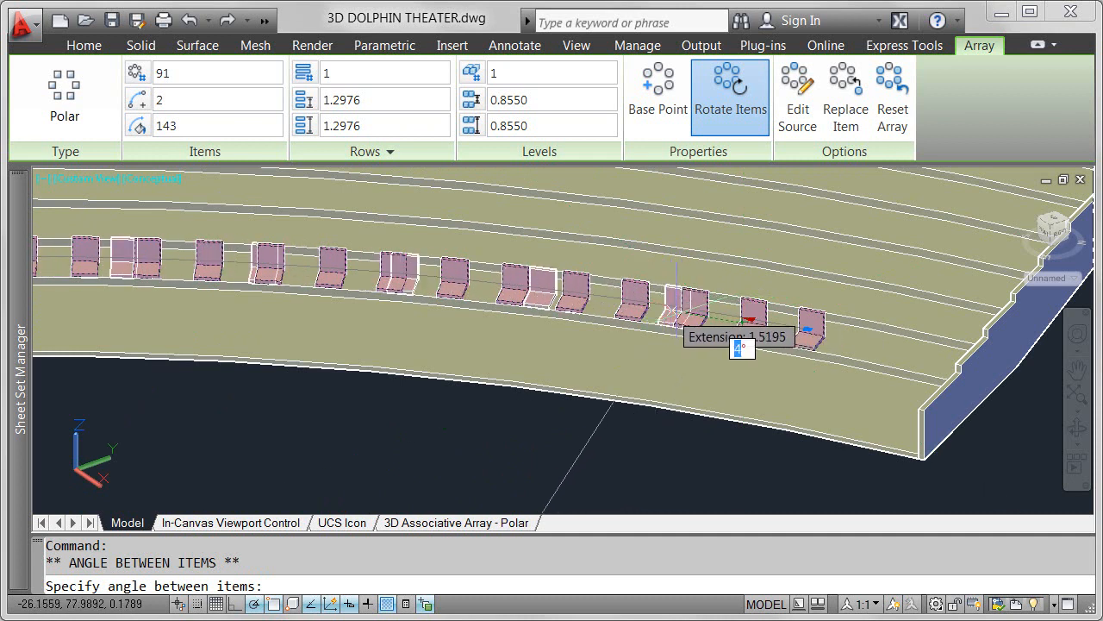
pyautogui.moveTo(676, 422)
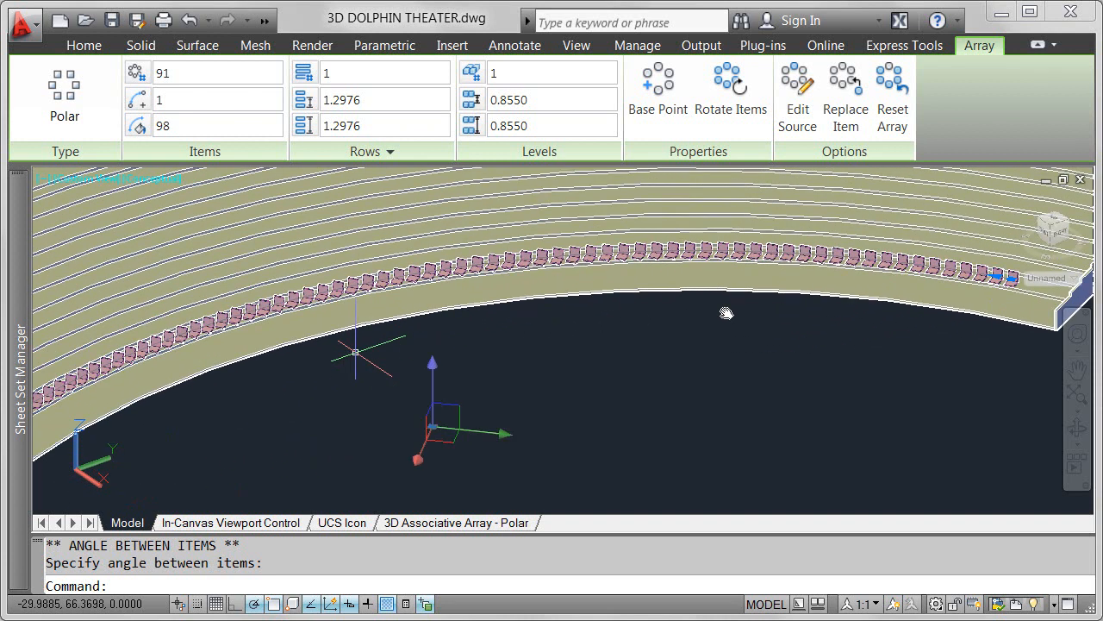
# Adjust the angle between seats so 91 seats span 98 degrees, then relocate the base point
pyautogui.click(731, 89)
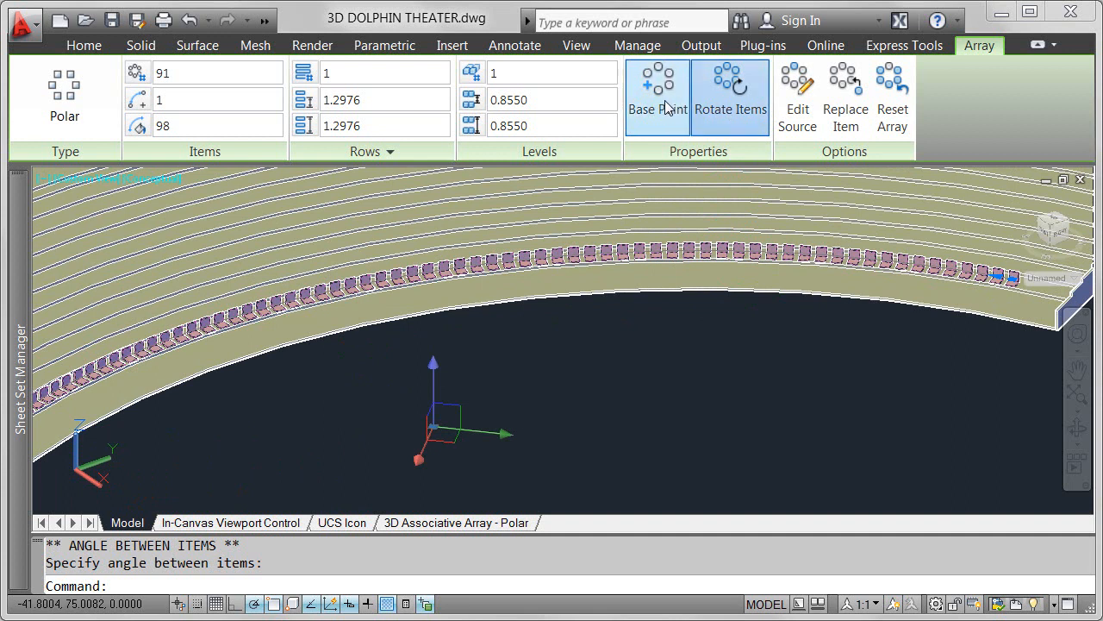
pyautogui.click(657, 95)
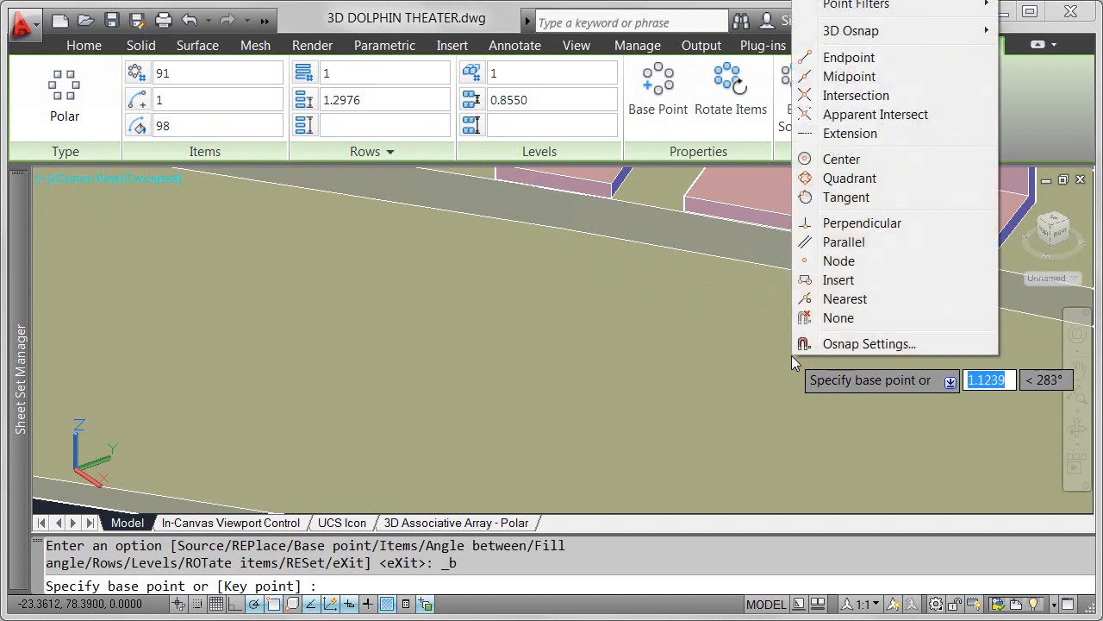
# Snap the array's base point to the midpoint of the seat's base edge
pyautogui.click(849, 76)
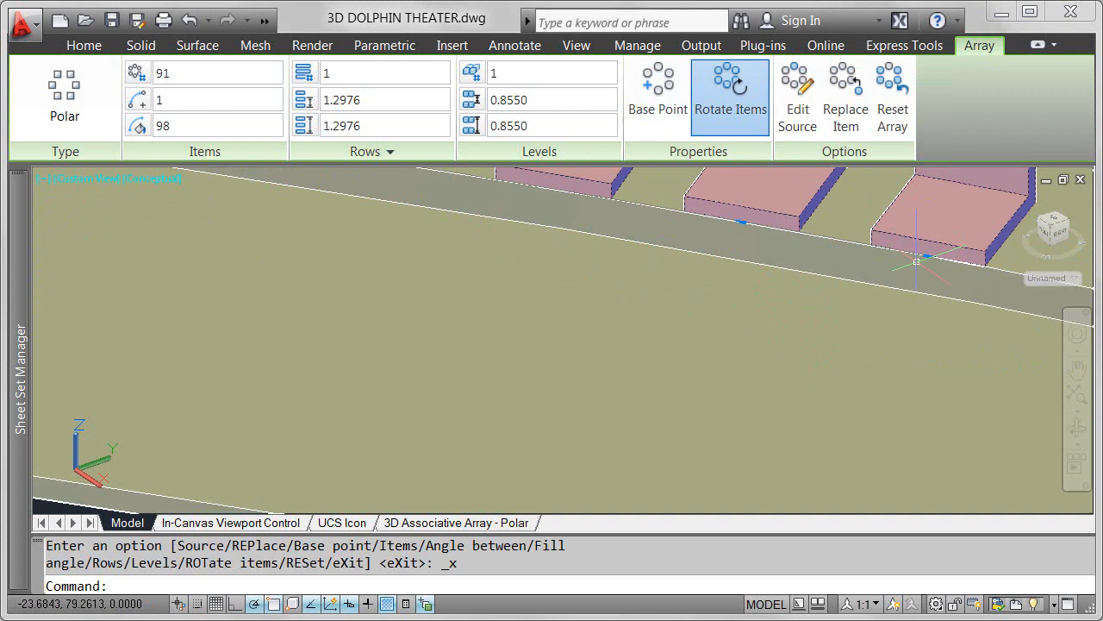
pyautogui.moveTo(699, 204)
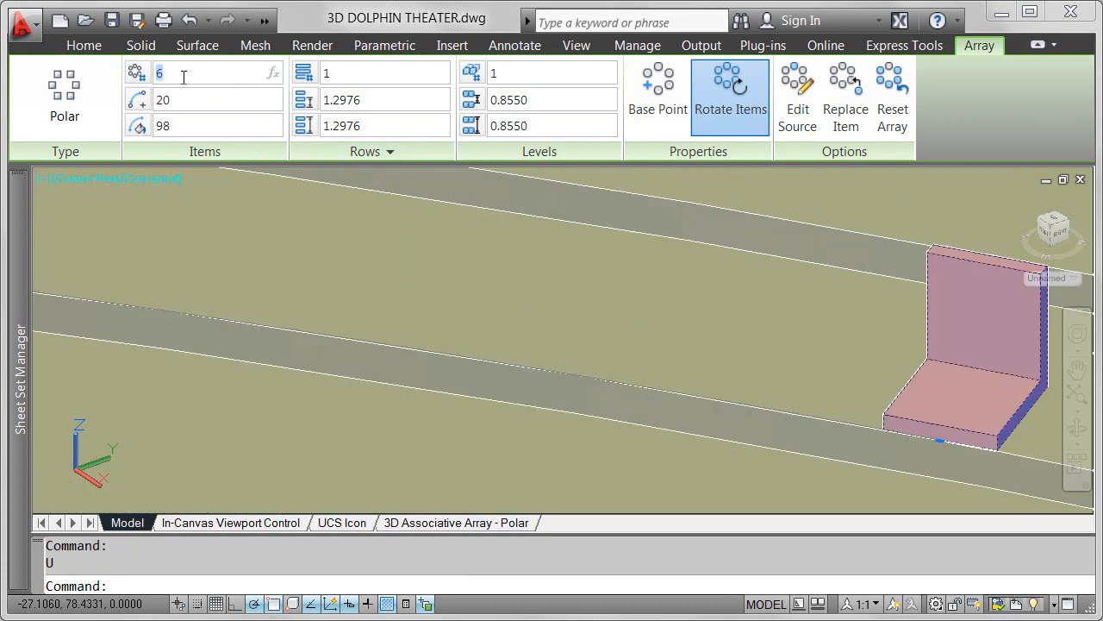
# Set the array to 6 seats per row on 1 level, keeping 11 rows
pyautogui.click(216, 126)
pyautogui.write('10')
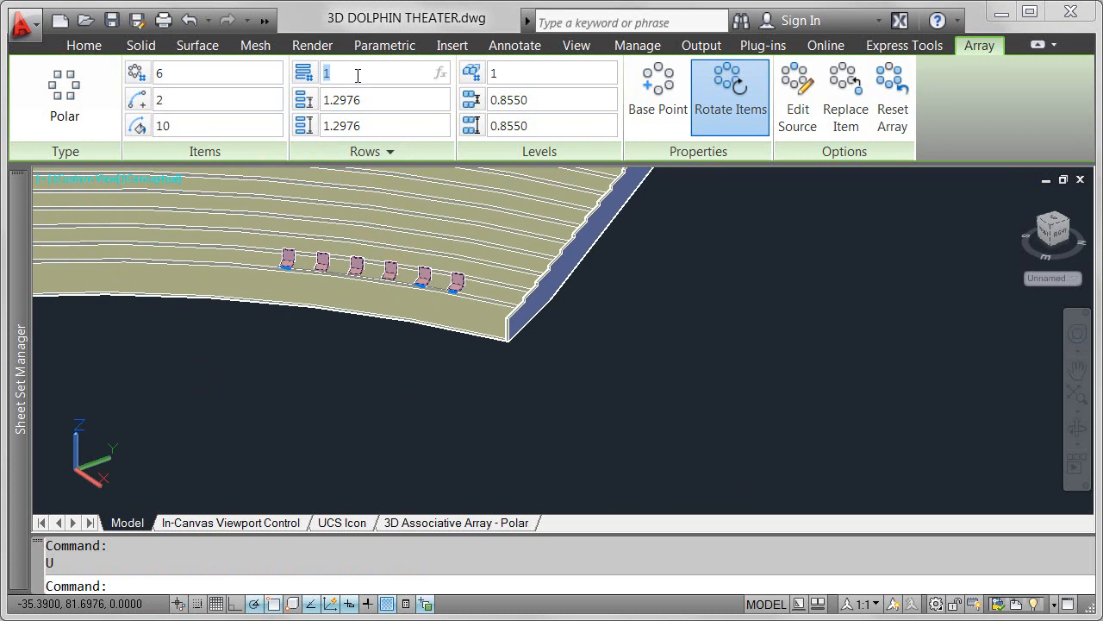
pyautogui.write('1')
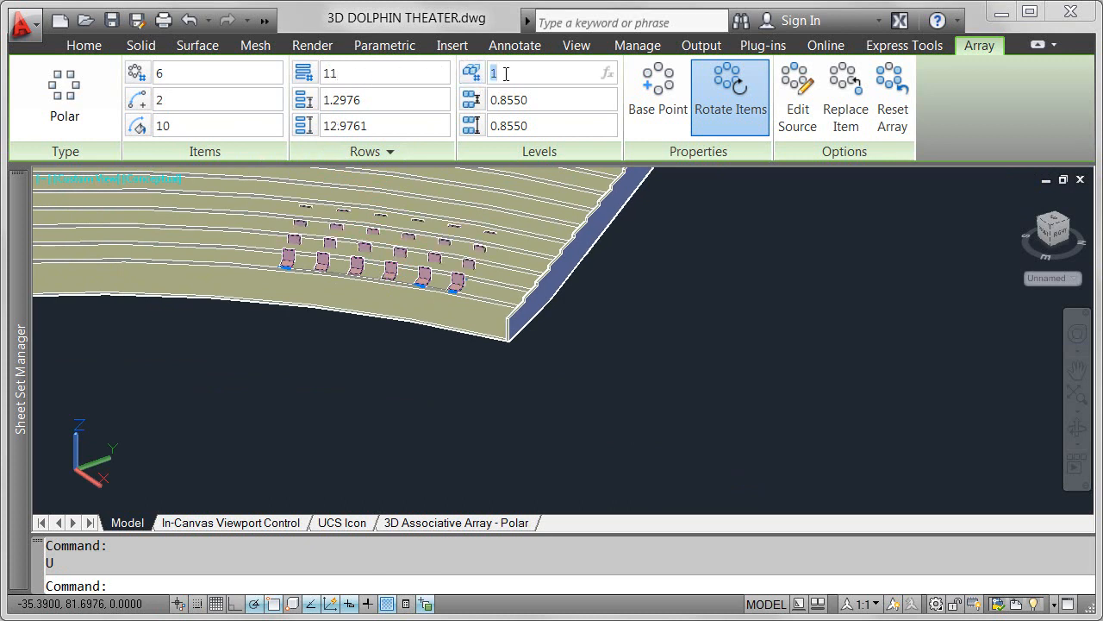
pyautogui.write('6')
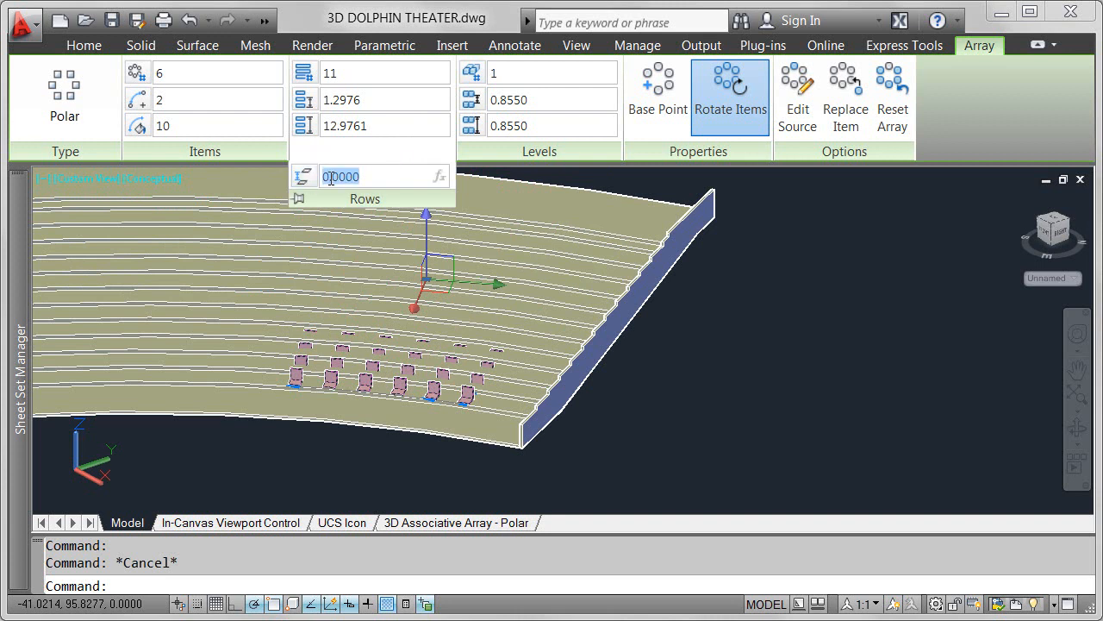
# Set row elevation increment 0.18 and row spacing 1.22 perpendicular to the step edge
pyautogui.write('0.1800')
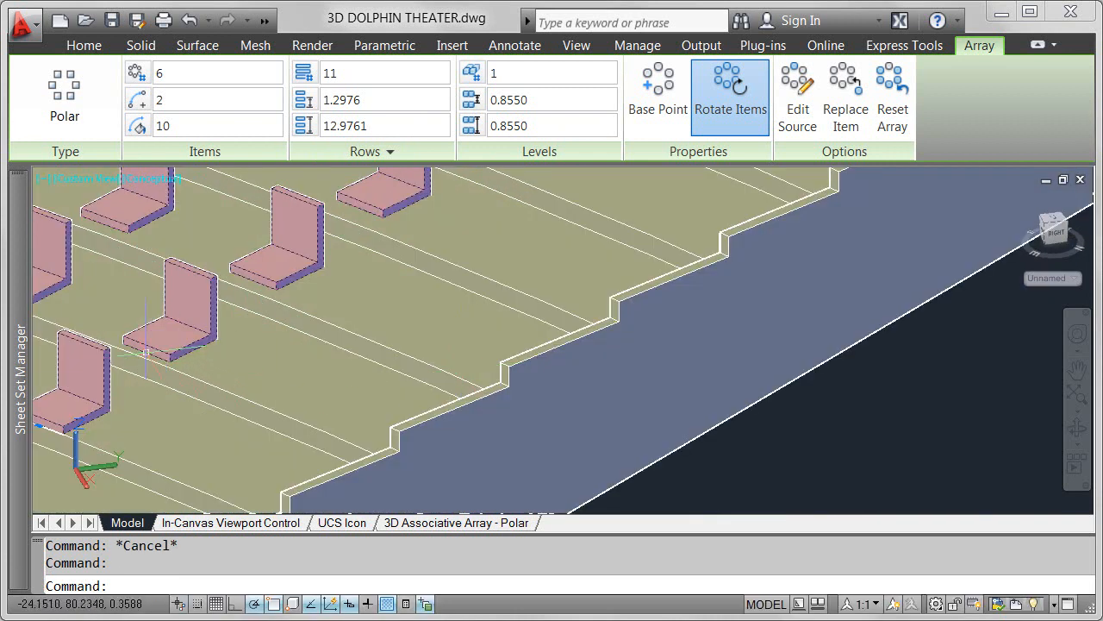
pyautogui.rightClick(146, 362)
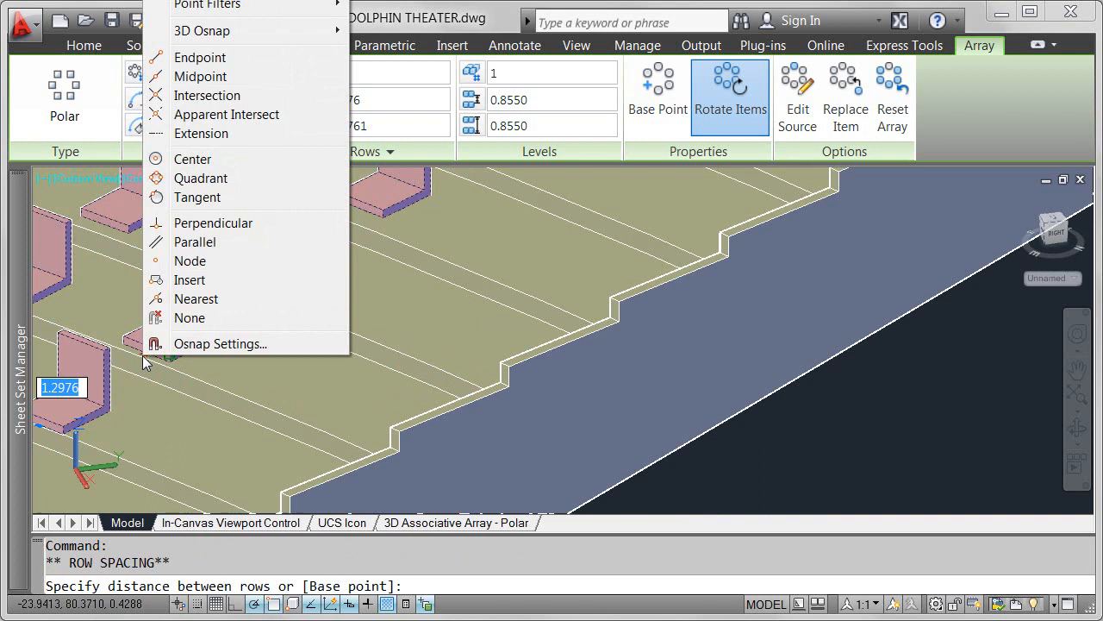
pyautogui.click(214, 223)
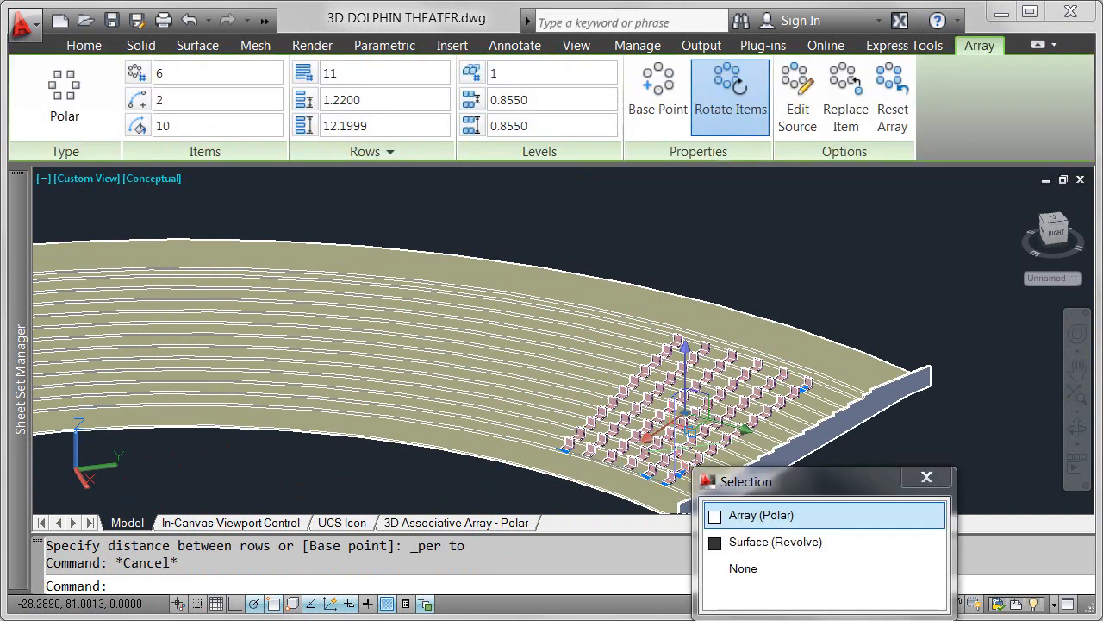
pyautogui.click(928, 476)
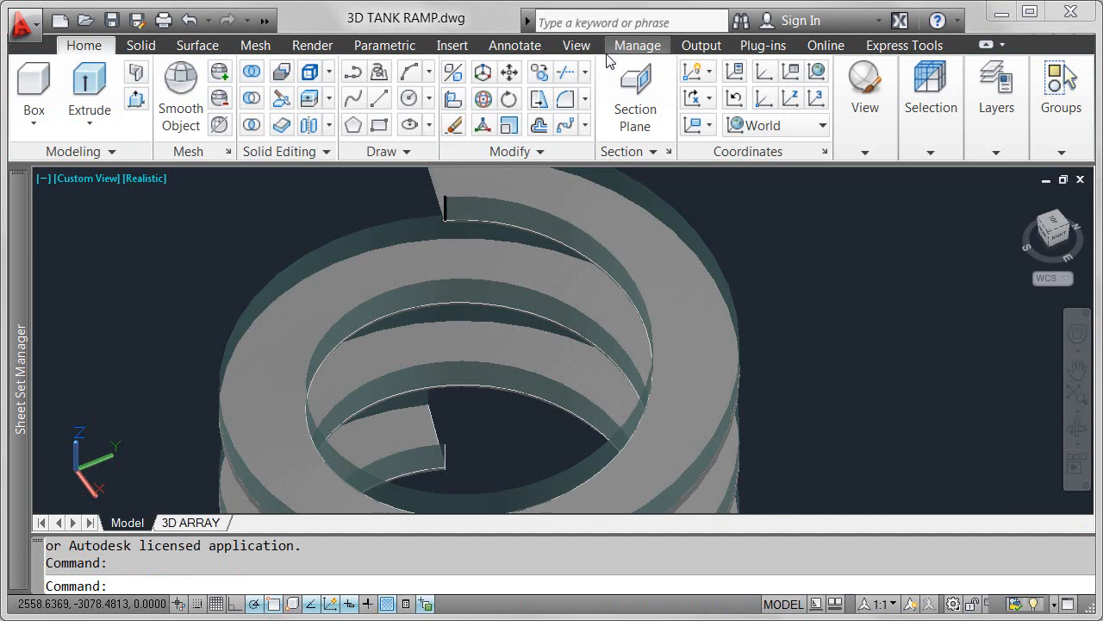
# Path-array the railing post along the helix: 30 items, 2 rows 2.5 apart, no elevation change
pyautogui.click(584, 124)
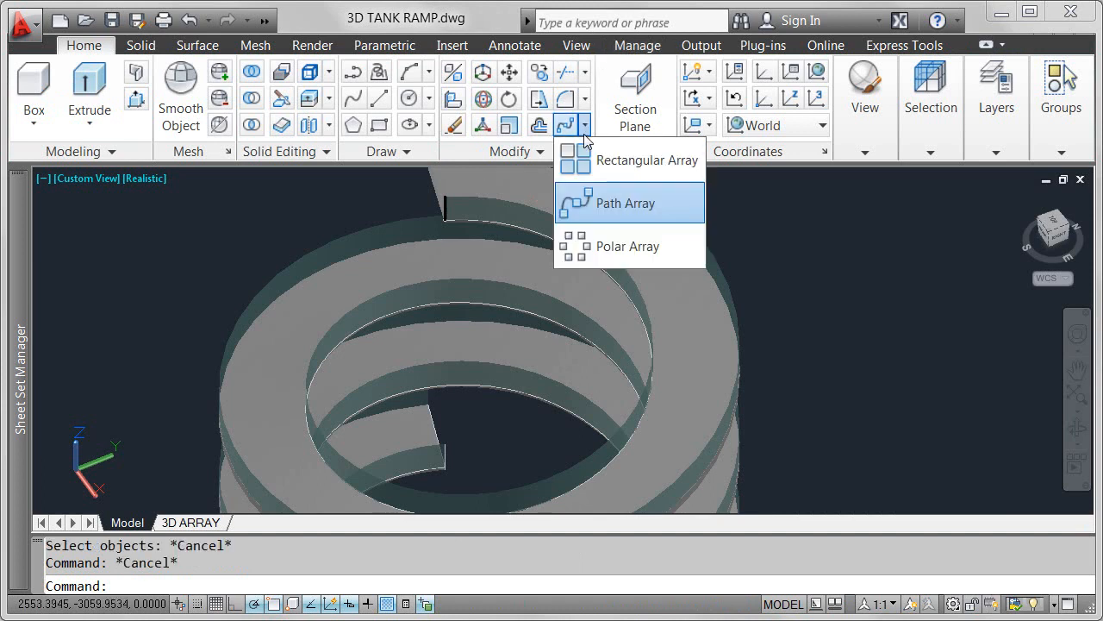
pyautogui.click(619, 204)
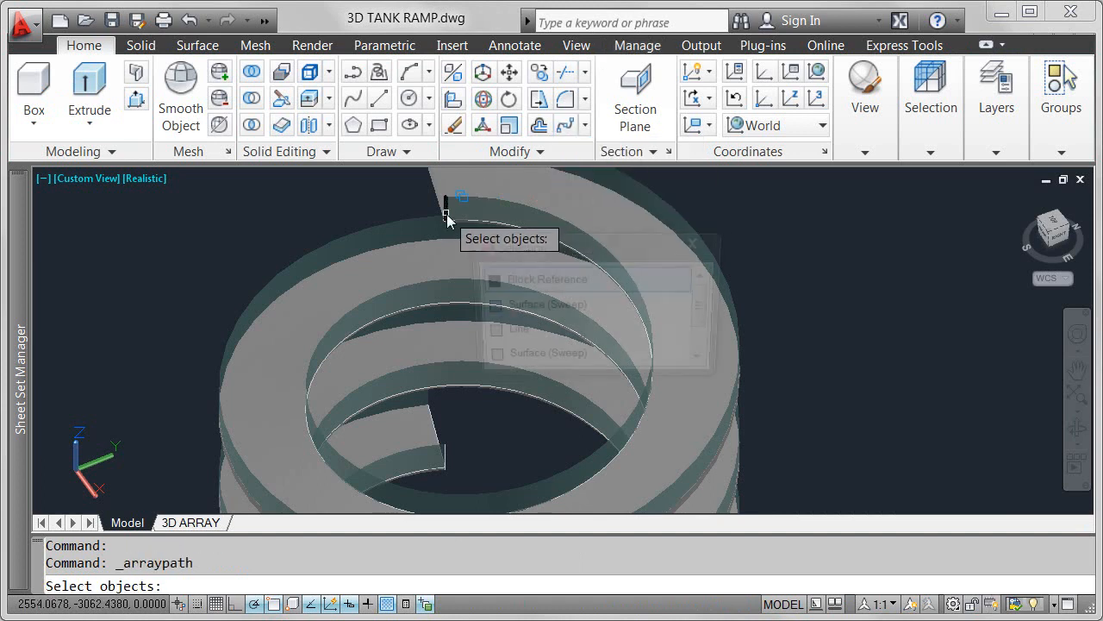
pyautogui.click(445, 210)
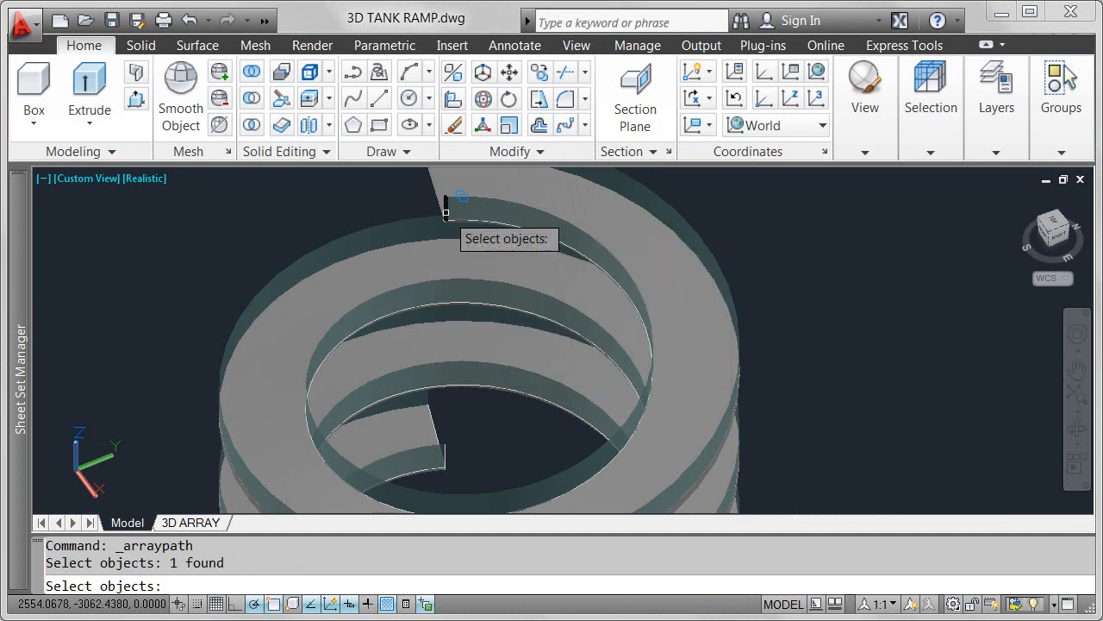
pyautogui.click(474, 198)
pyautogui.write('30')
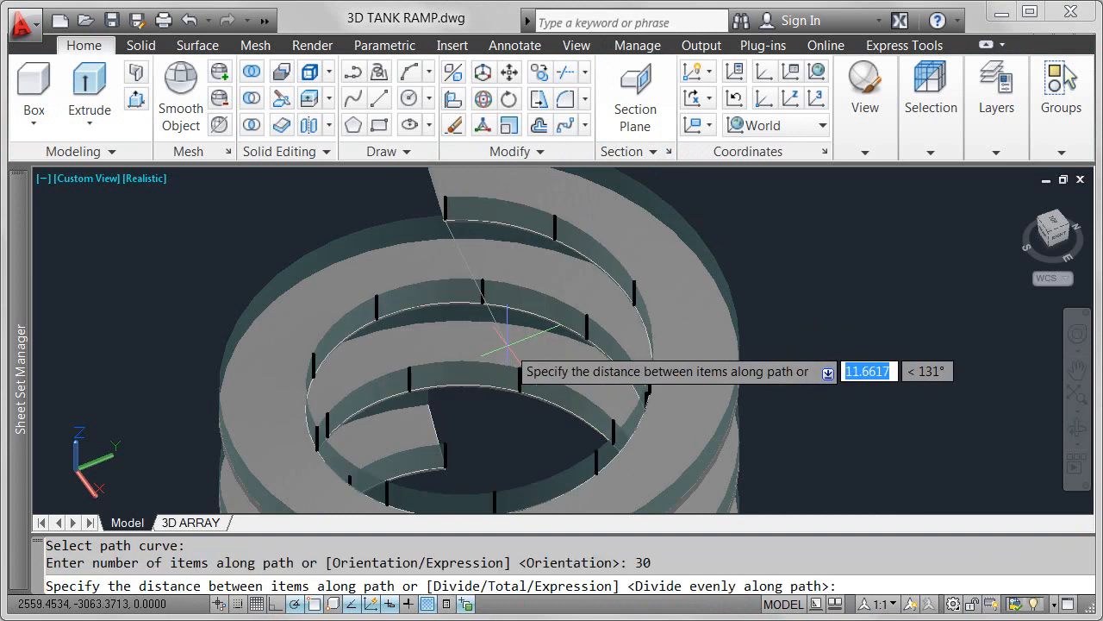
pyautogui.moveTo(445, 428)
pyautogui.write('2')
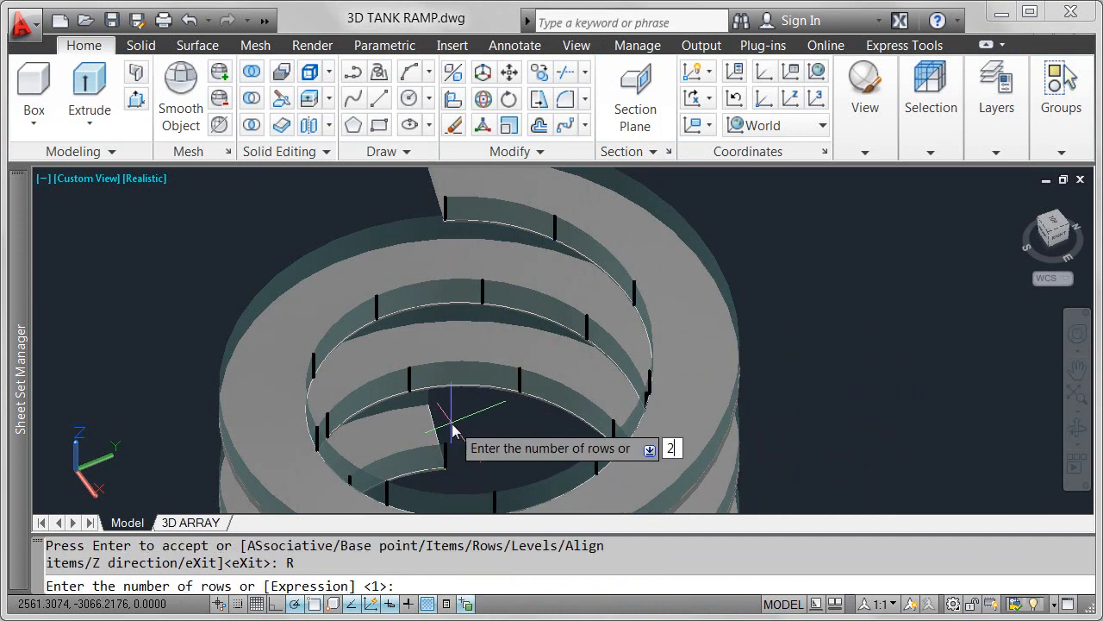
pyautogui.press('Return')
pyautogui.write('2.5')
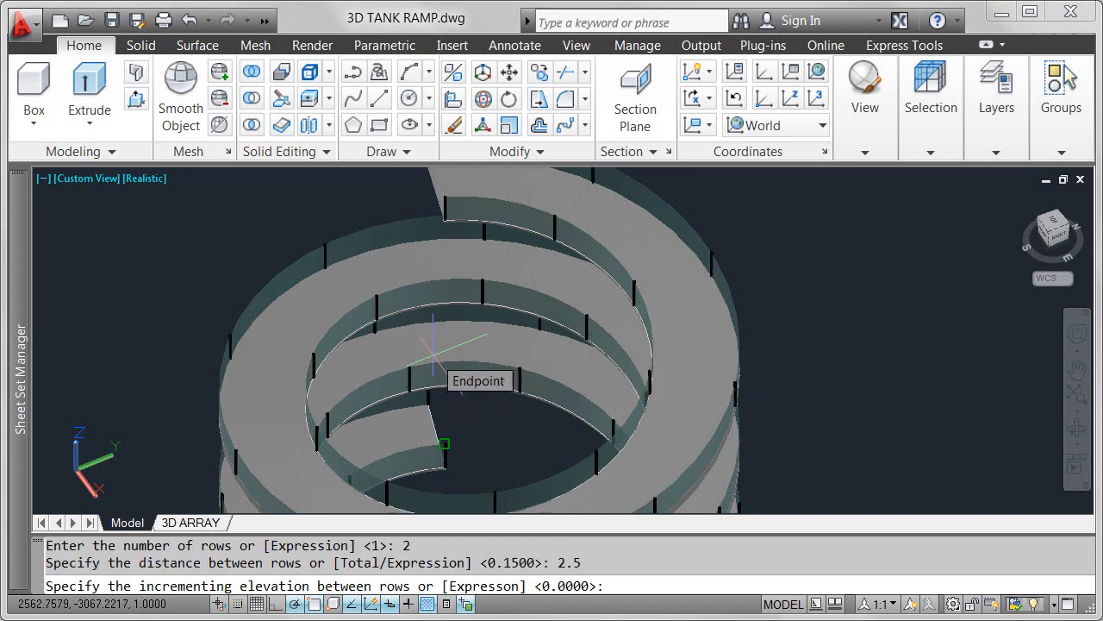
pyautogui.press('Return')
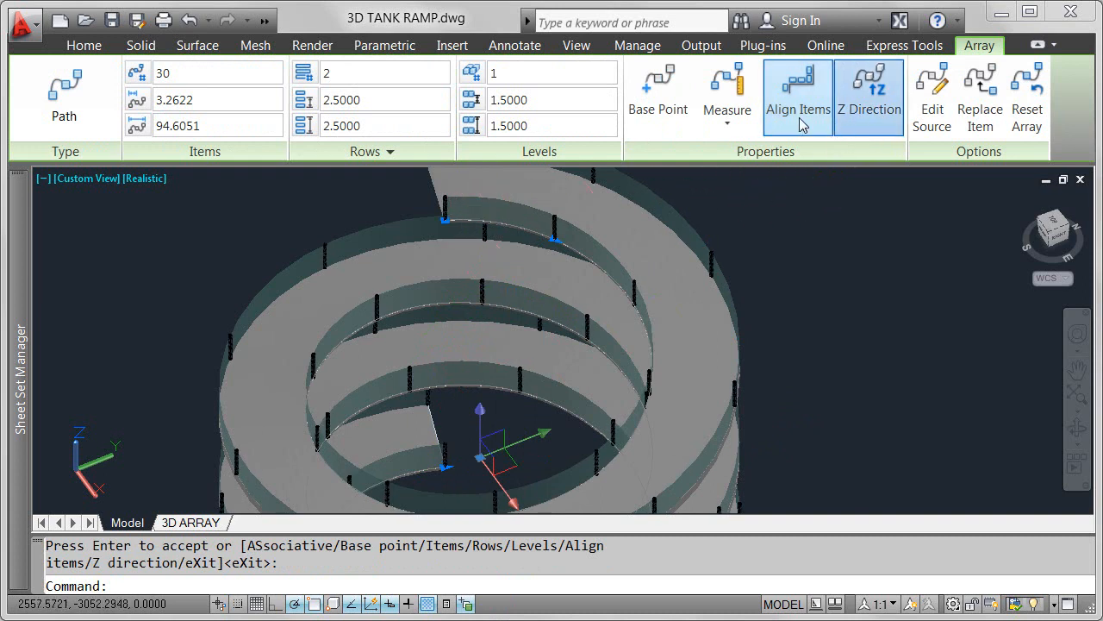
# Switch the path array to Divide with 40 posts per row, then select the helix
pyautogui.click(728, 95)
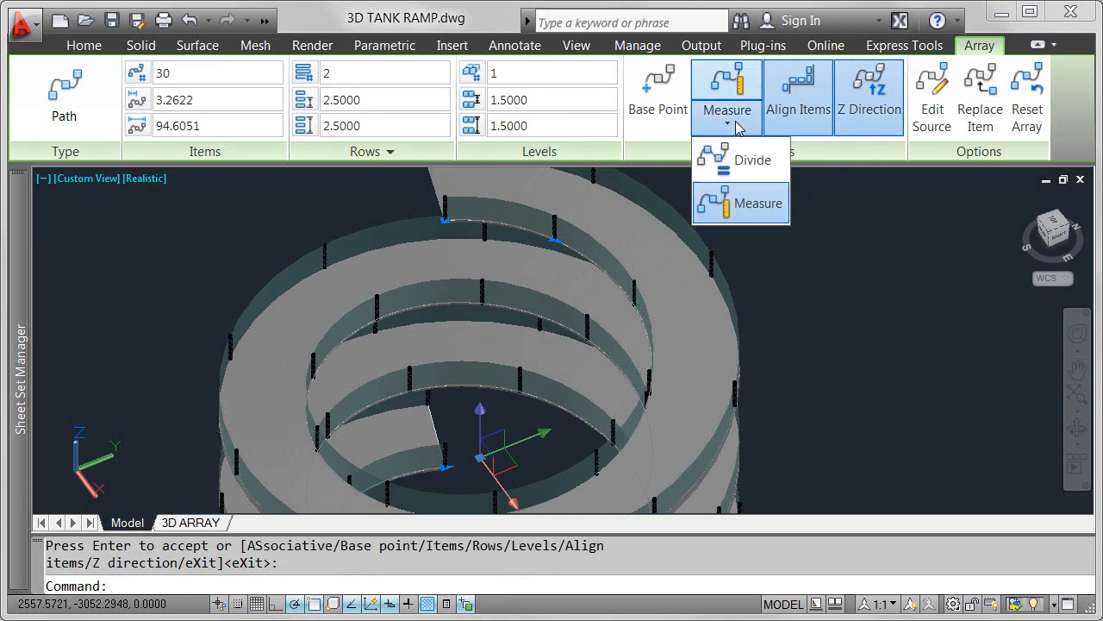
pyautogui.click(752, 158)
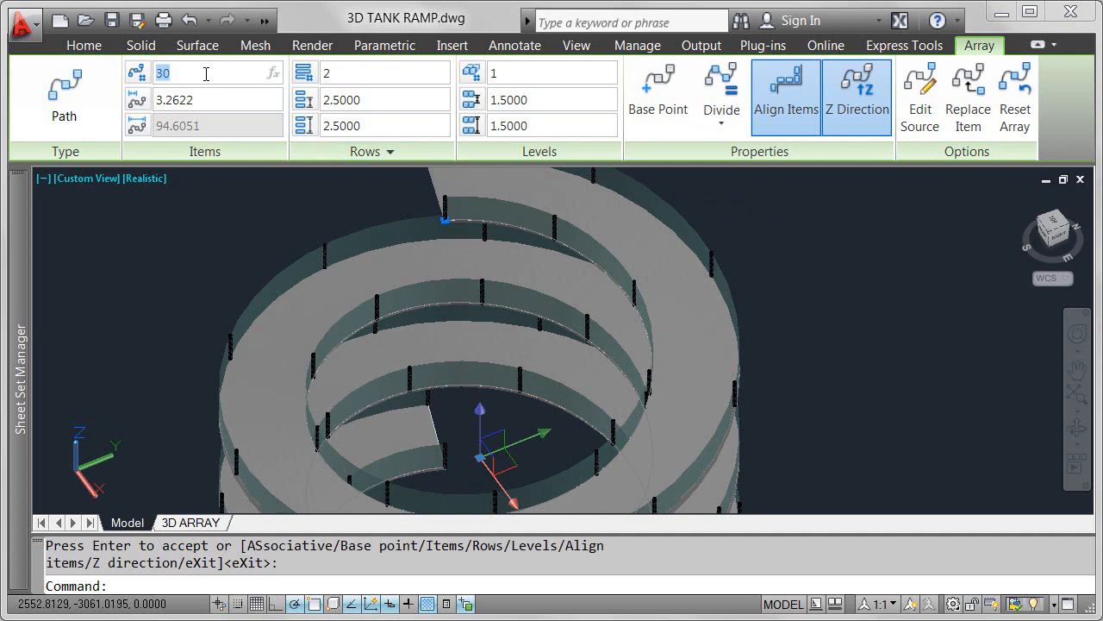
pyautogui.write('40')
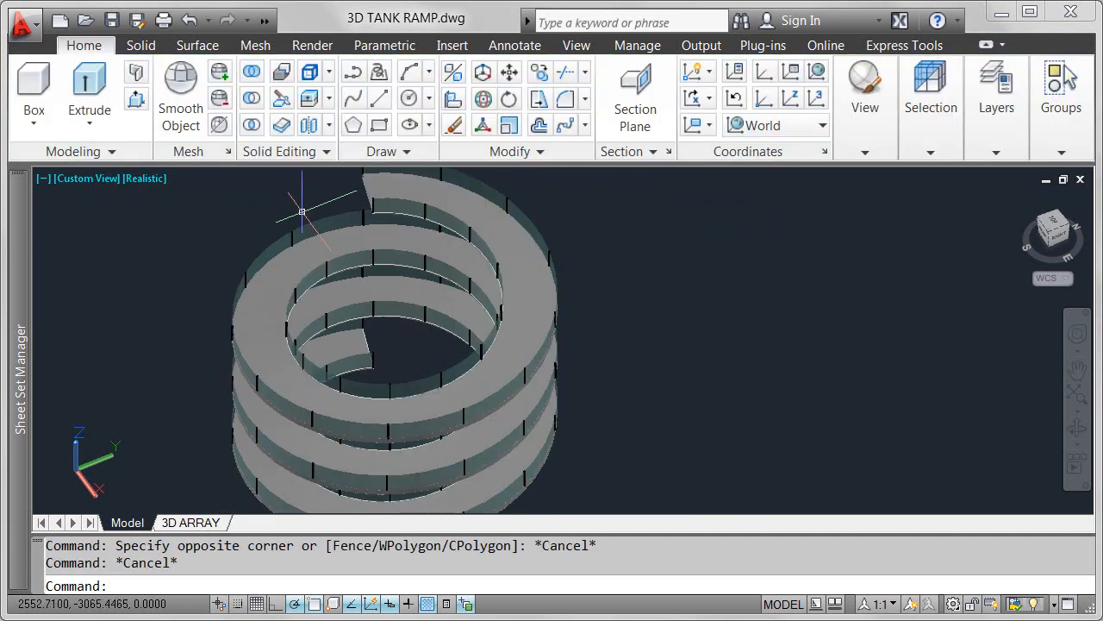
pyautogui.click(388, 211)
pyautogui.write('5')
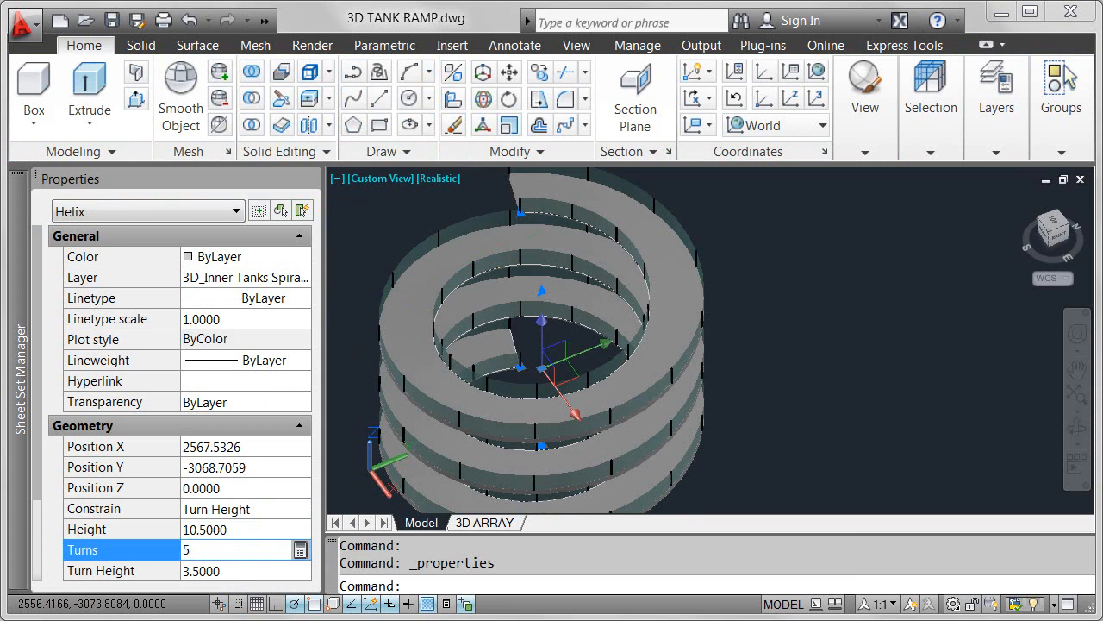
# Apply 5 turns to the helix (height 17.5) and review its twist direction
pyautogui.press('Return')
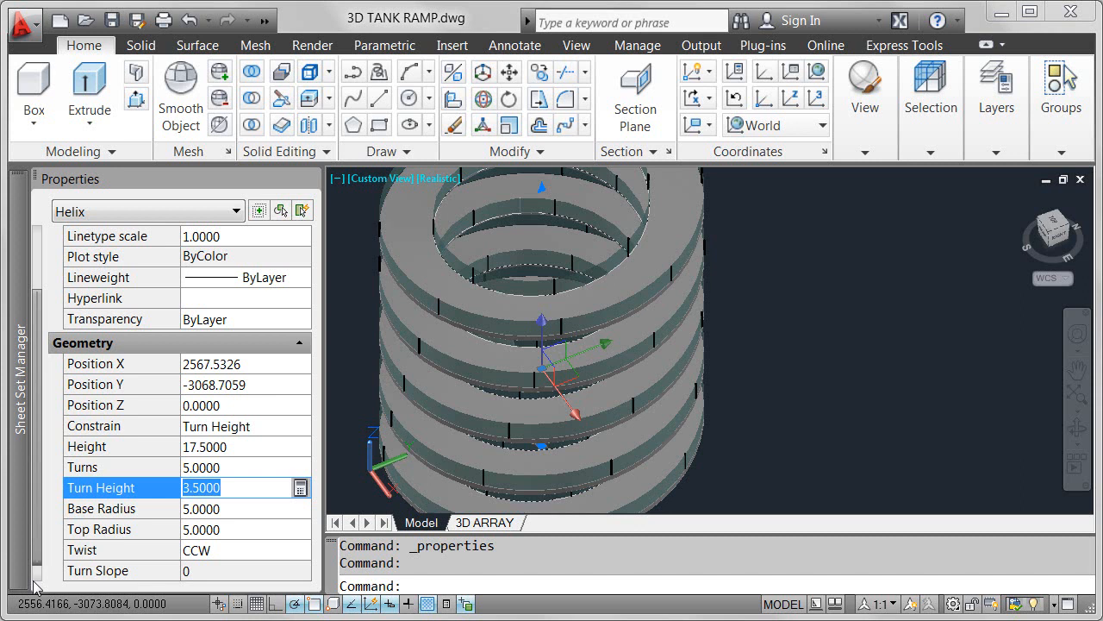
pyautogui.click(300, 548)
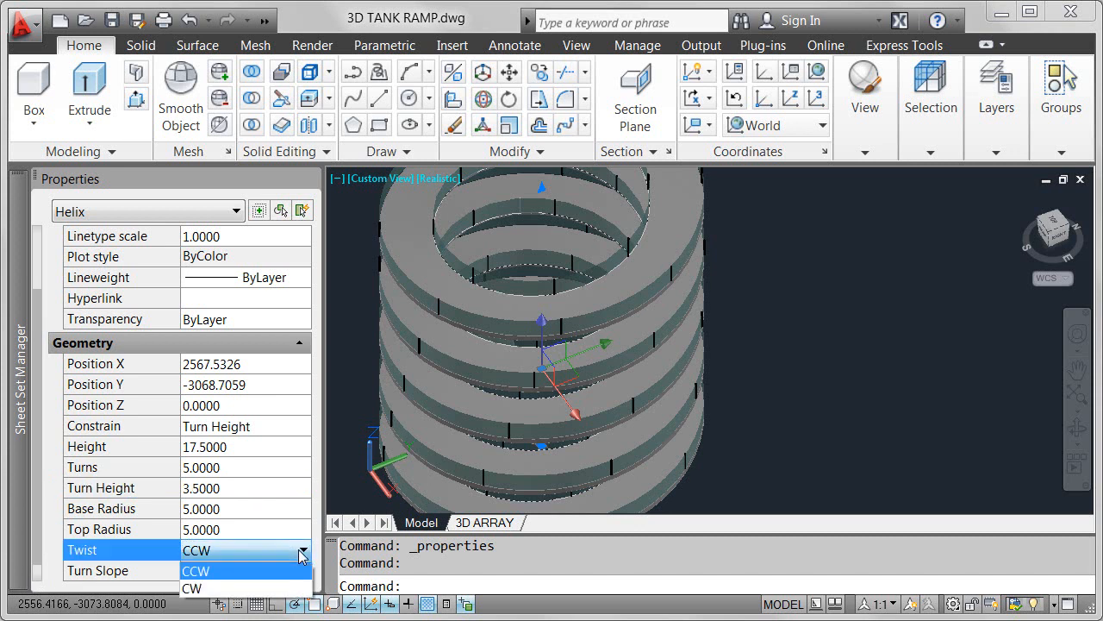